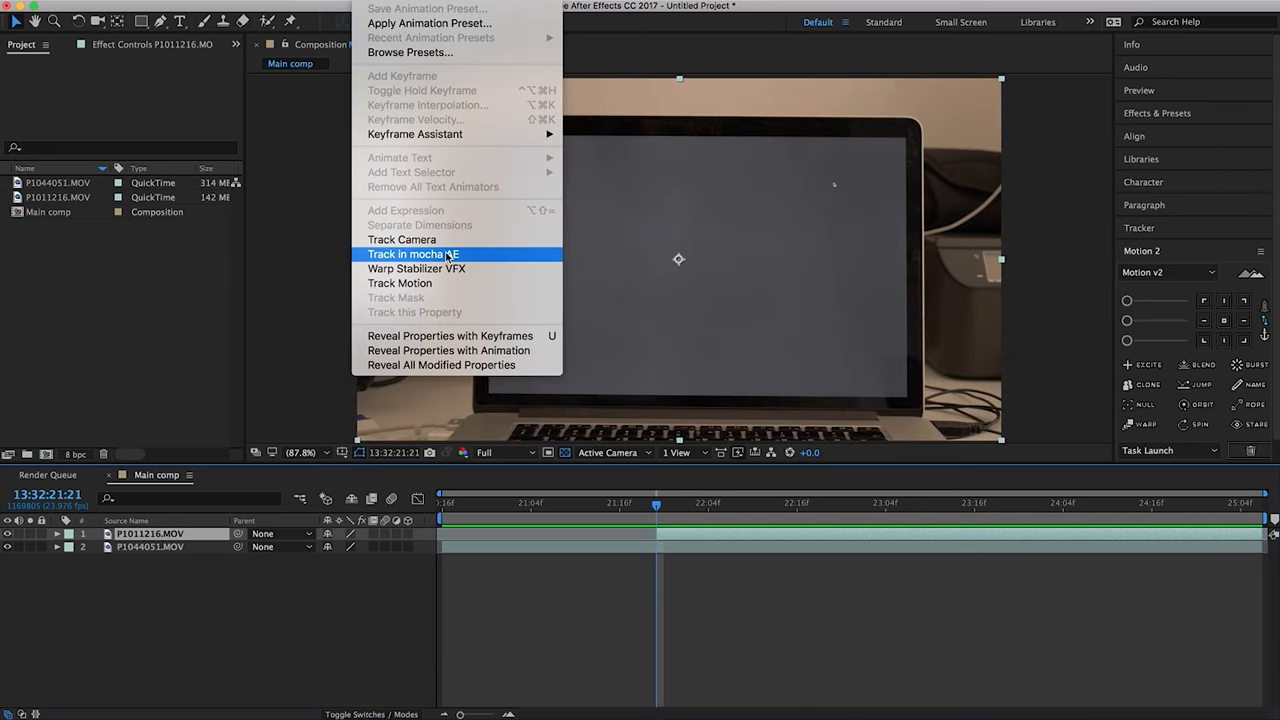
- Send the laptop footage layer to mocha AE for planar tracking of the display
click(412, 252)
text(s)
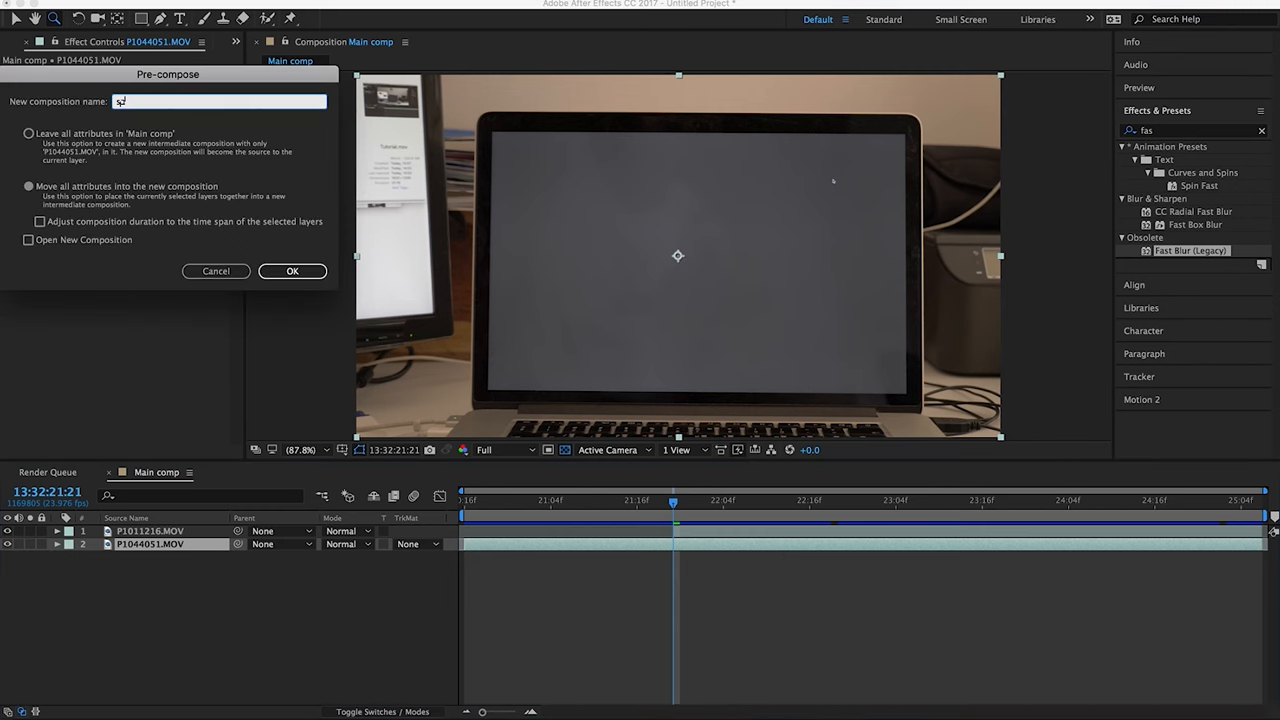
- Pre-compose the gym footage as 'Screen' at 1920x1200 and add a dark grey backing solid
click(292, 272)
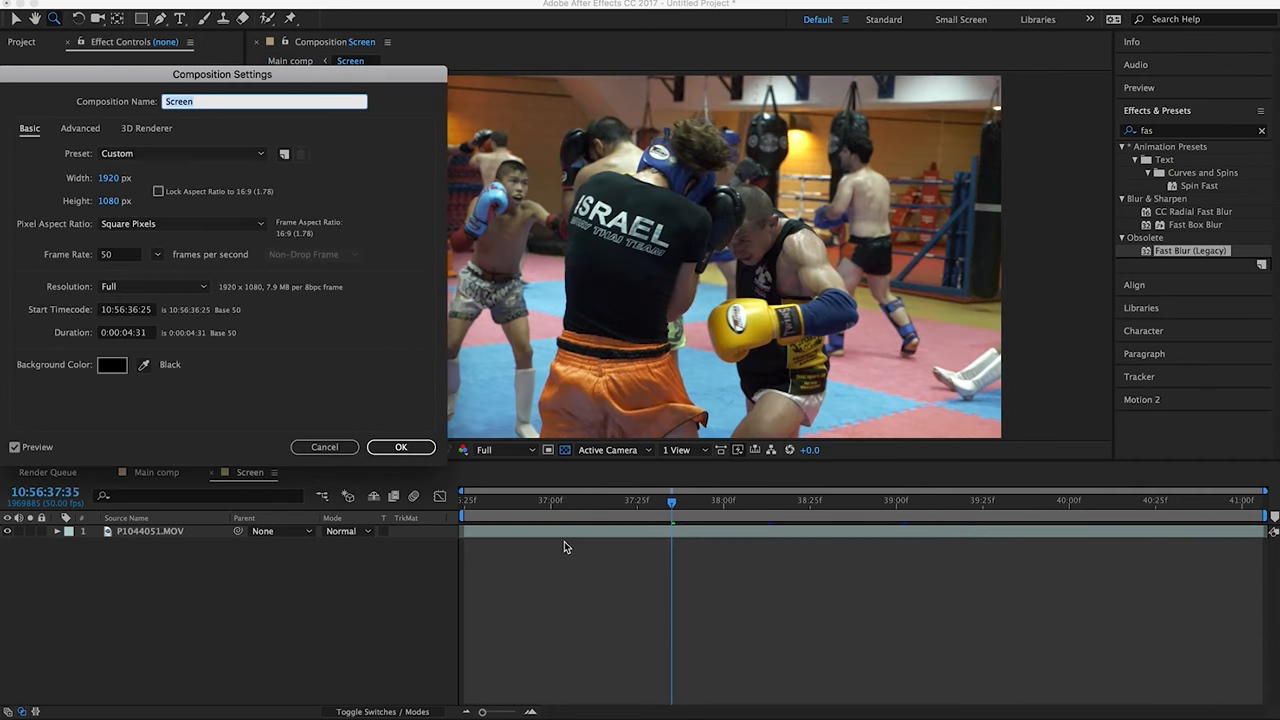
text(12)
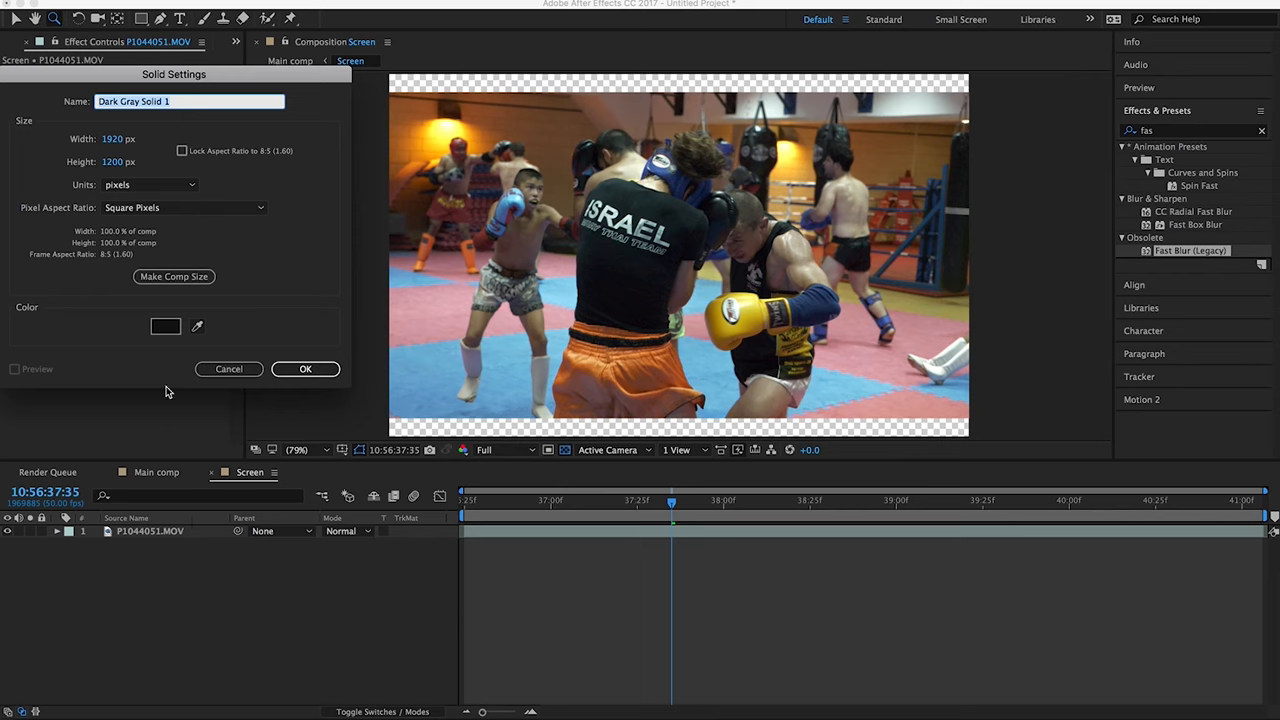
click(304, 368)
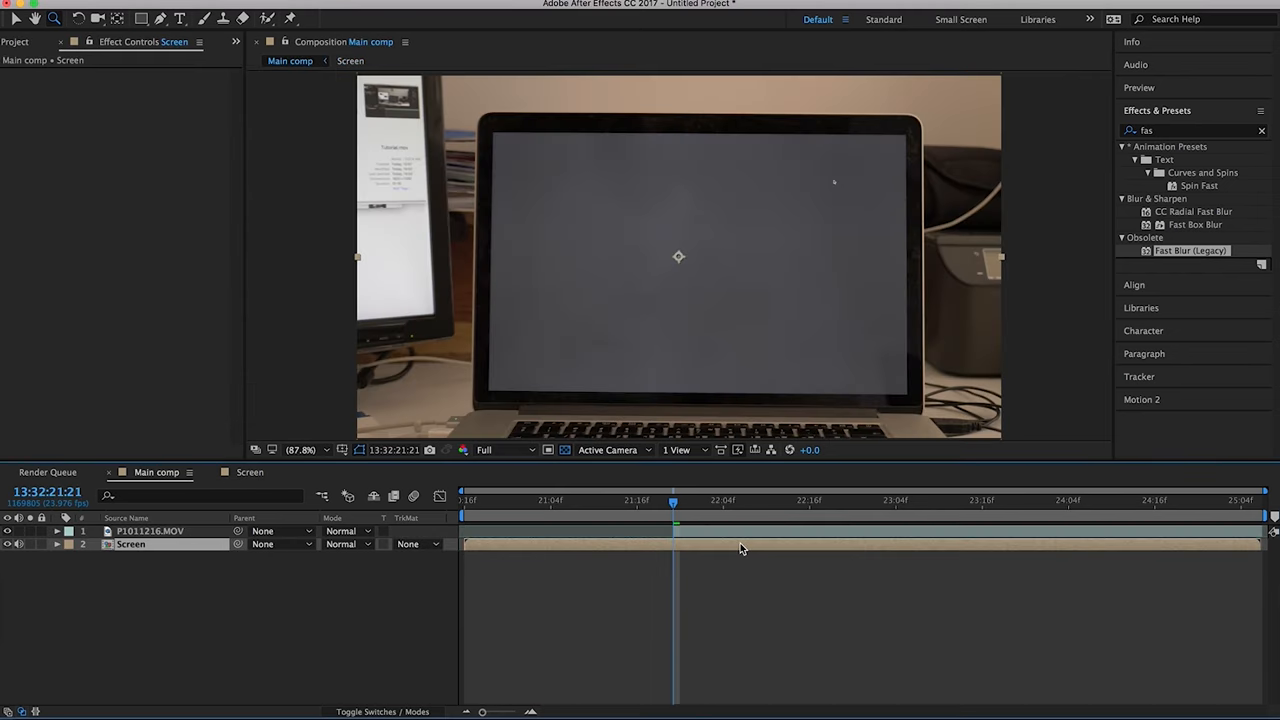
- Apply the tracked Corner Pin data to the Screen layer above the laptop footage
click(132, 544)
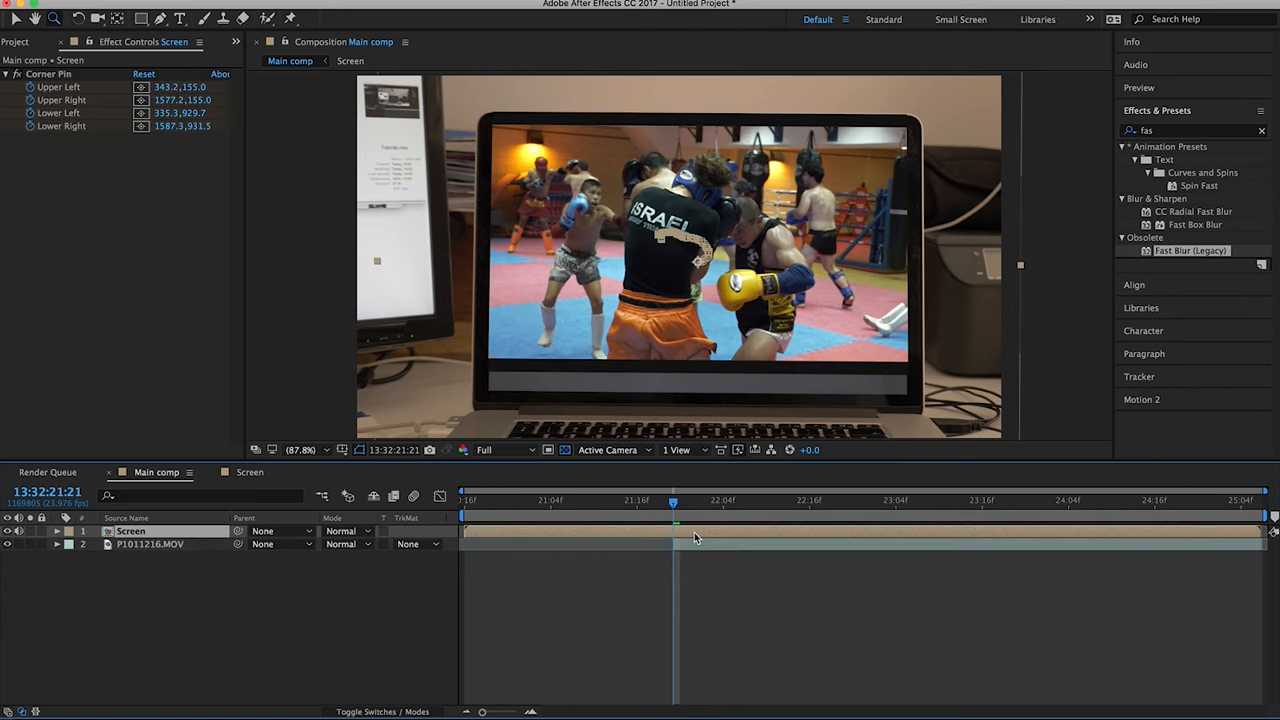
click(56, 532)
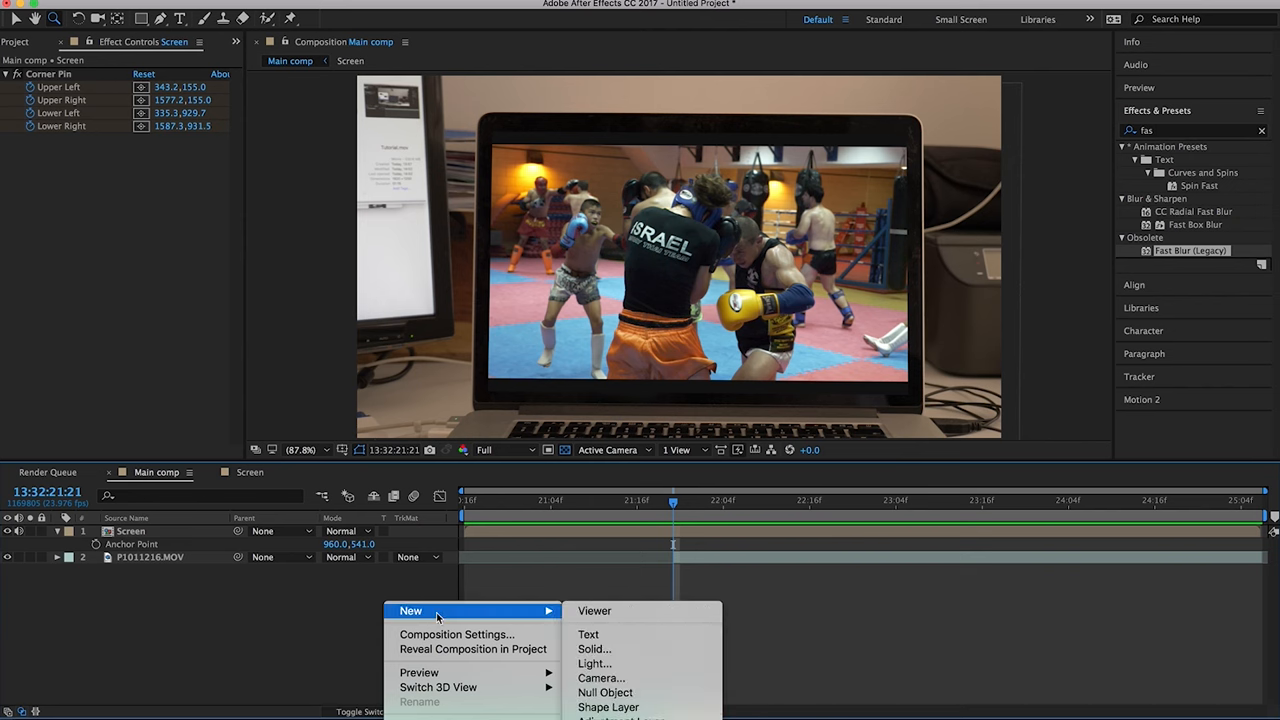
- Parent the screen layers to keyframed Null 1 and set a blend mode on the duplicated Screen copy
click(604, 692)
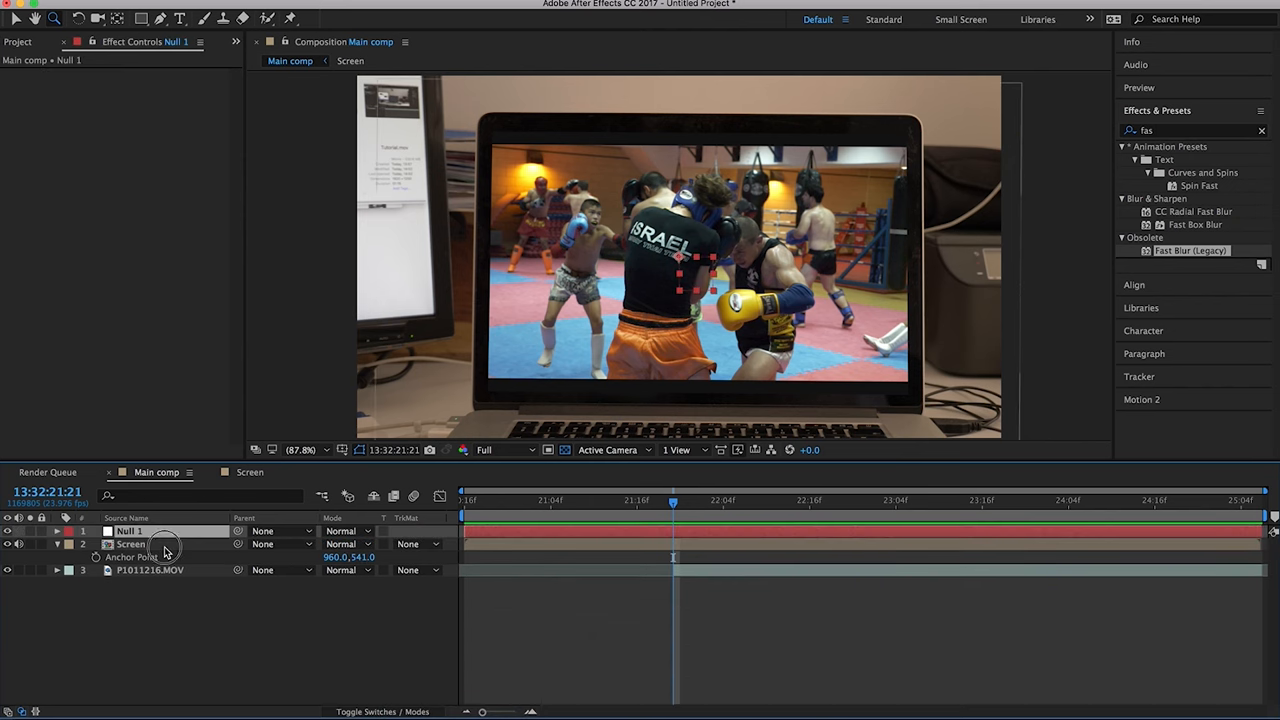
click(130, 544)
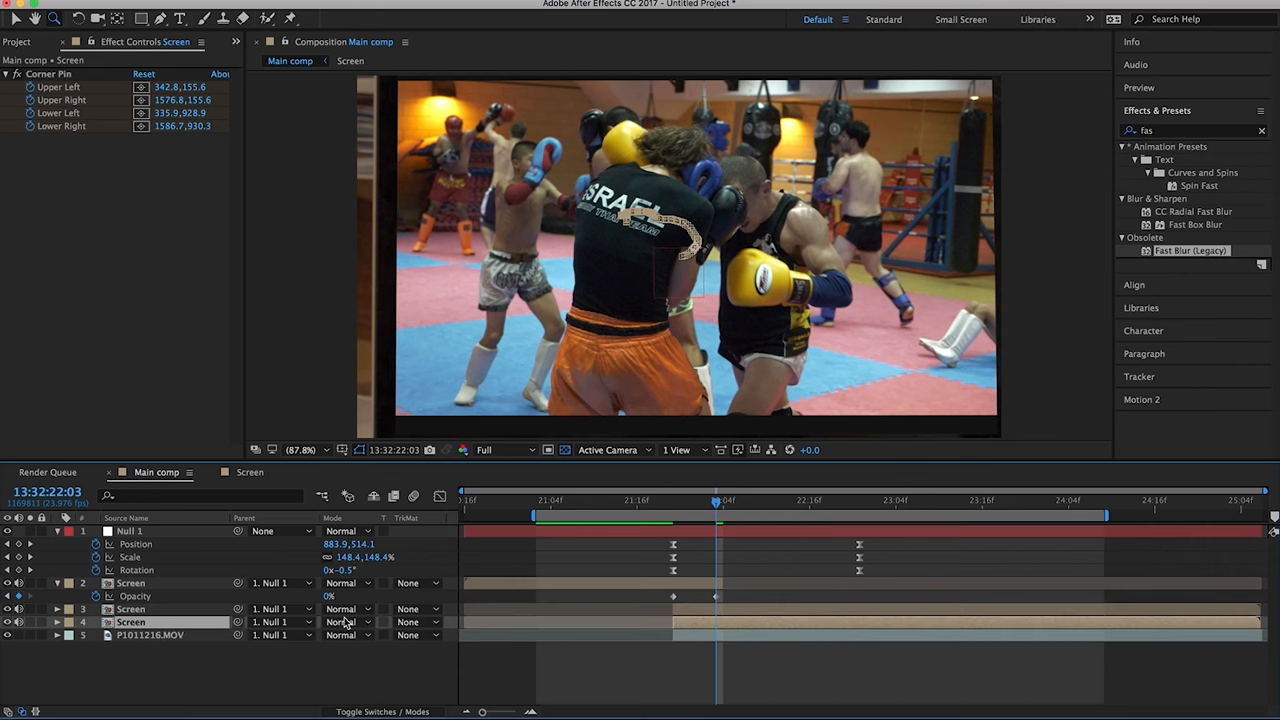
click(348, 622)
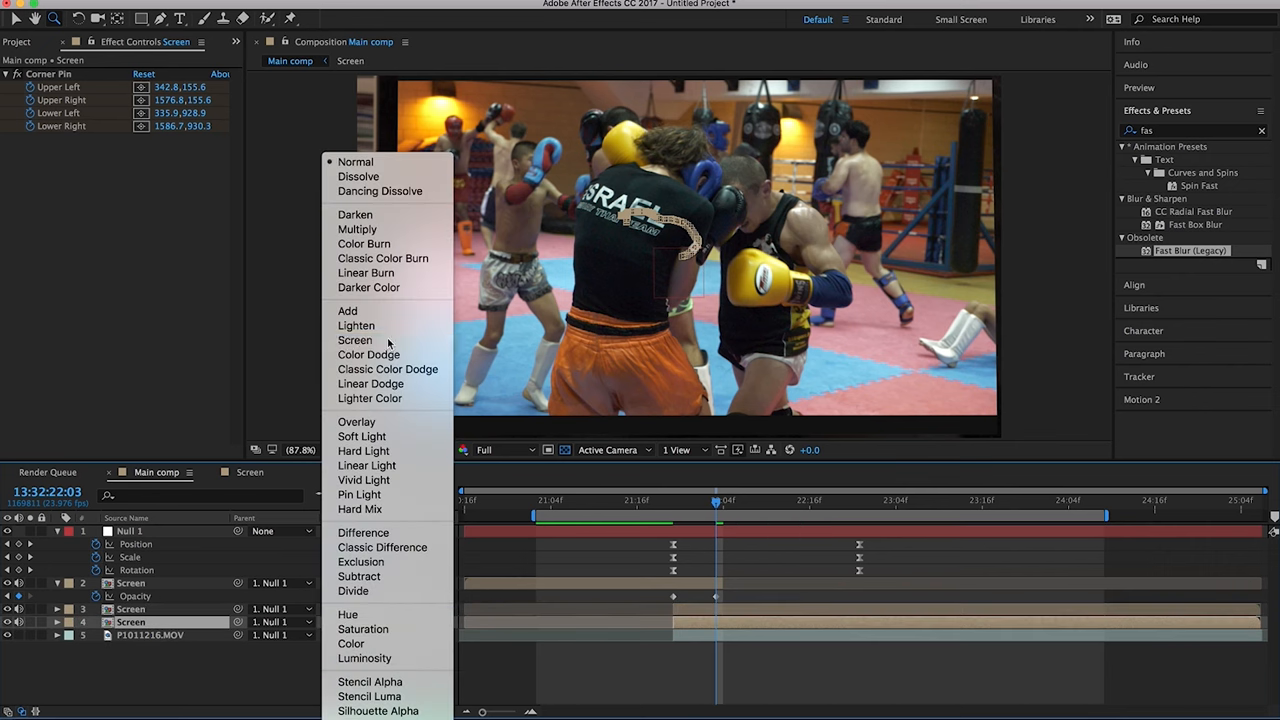